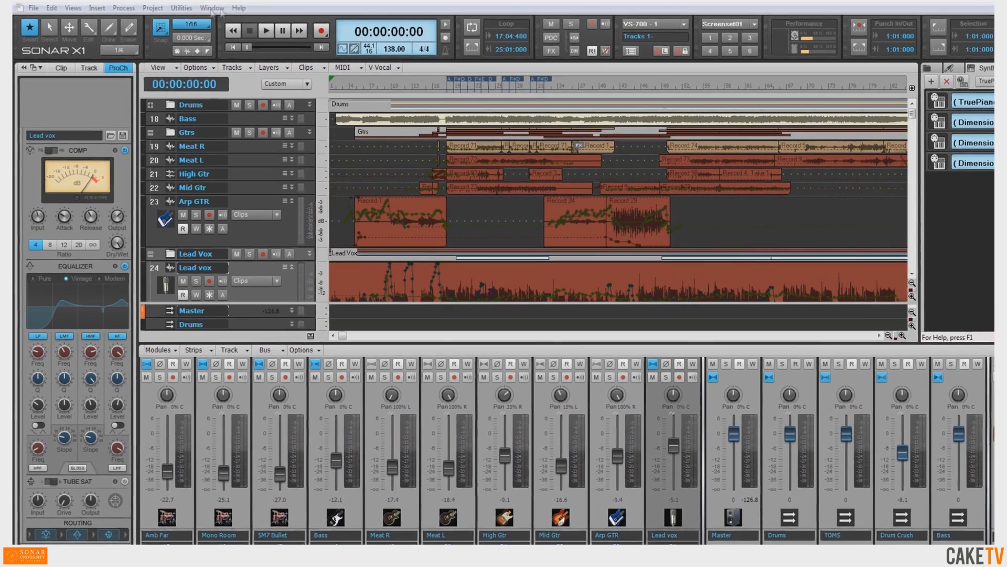
Step: Open Preferences from the Edit menu at the Audio Devices page
{"action": "left_click", "coordinate": [50, 8]}
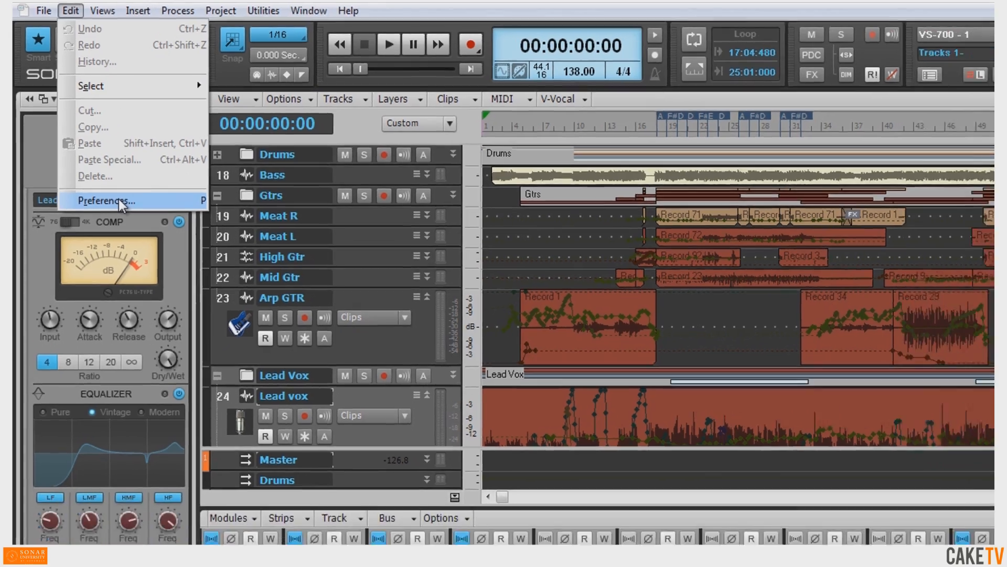
{"action": "left_click", "coordinate": [107, 201]}
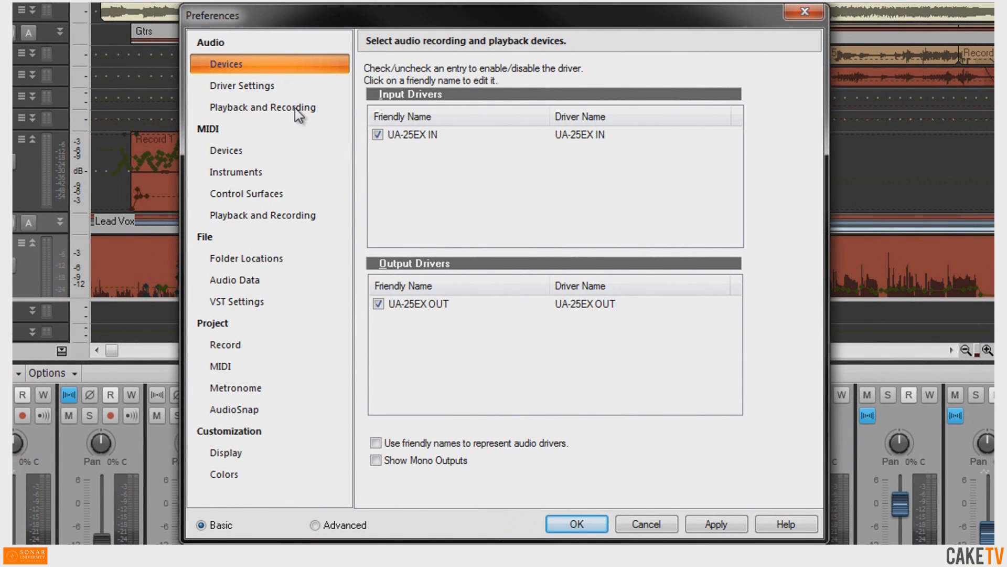
Step: Switch the driver mode to ASIO on Playback and Recording, apply it, and return to Devices
{"action": "left_click", "coordinate": [262, 107]}
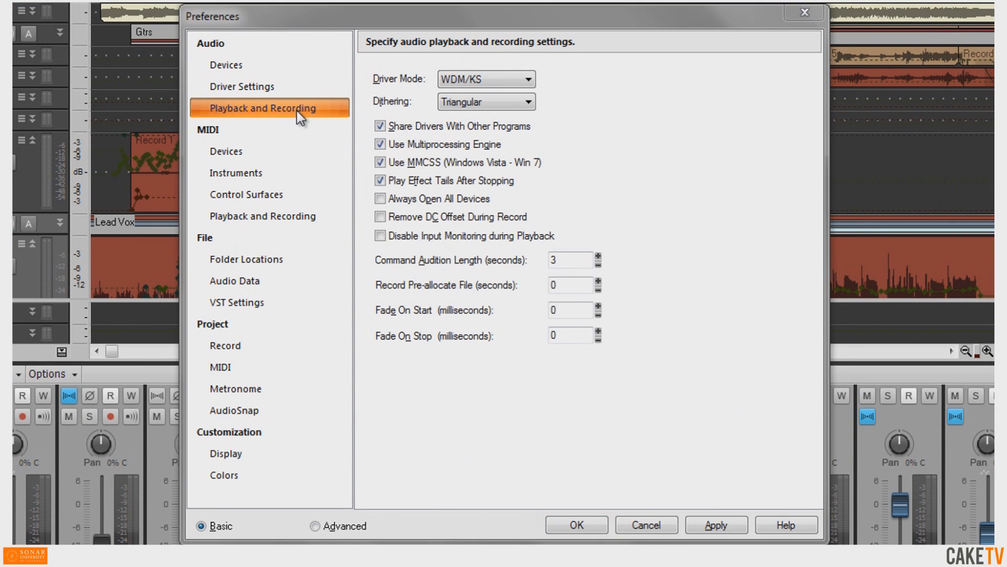
{"action": "mouse_move", "coordinate": [475, 103]}
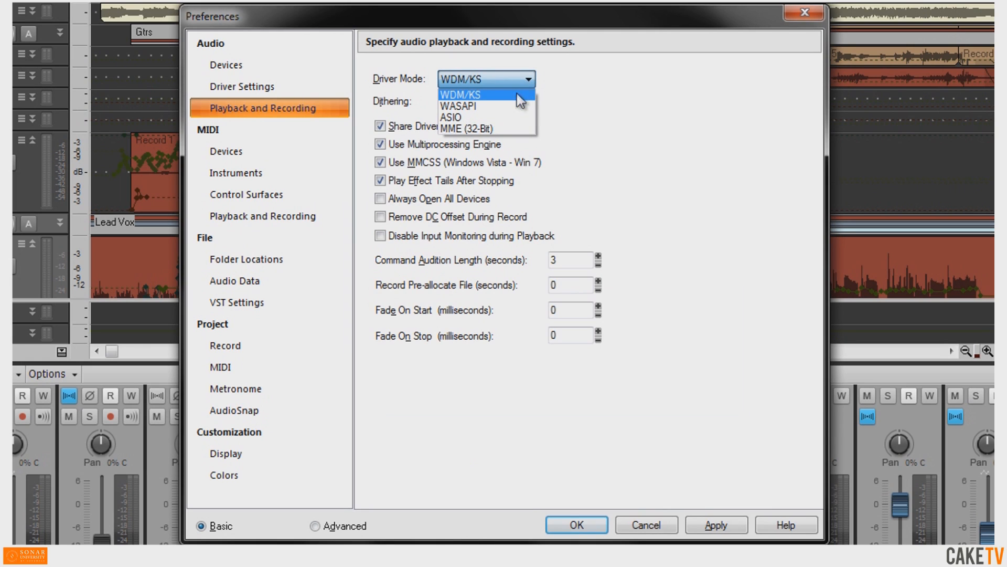
{"action": "left_click", "coordinate": [451, 117]}
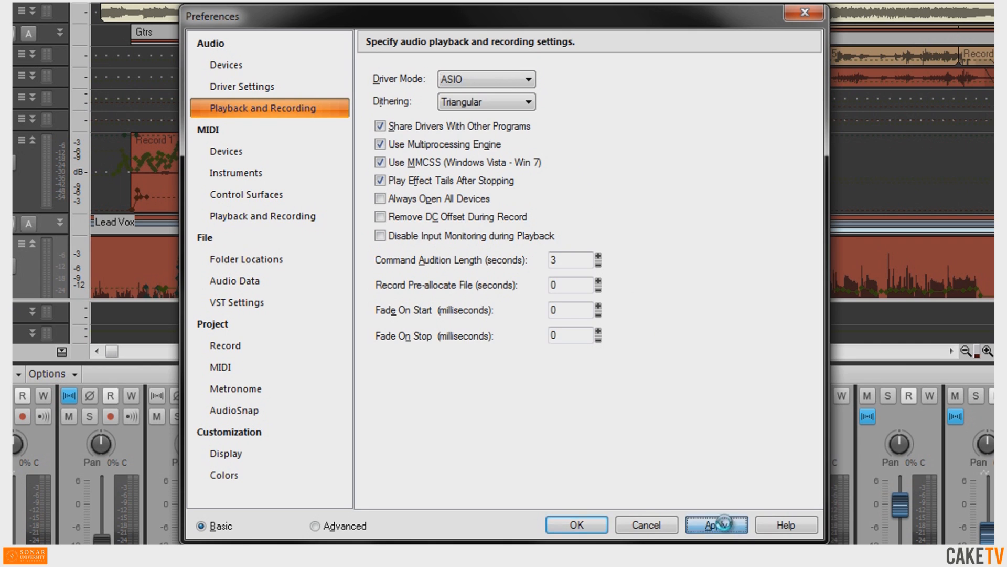
{"action": "left_click", "coordinate": [716, 524]}
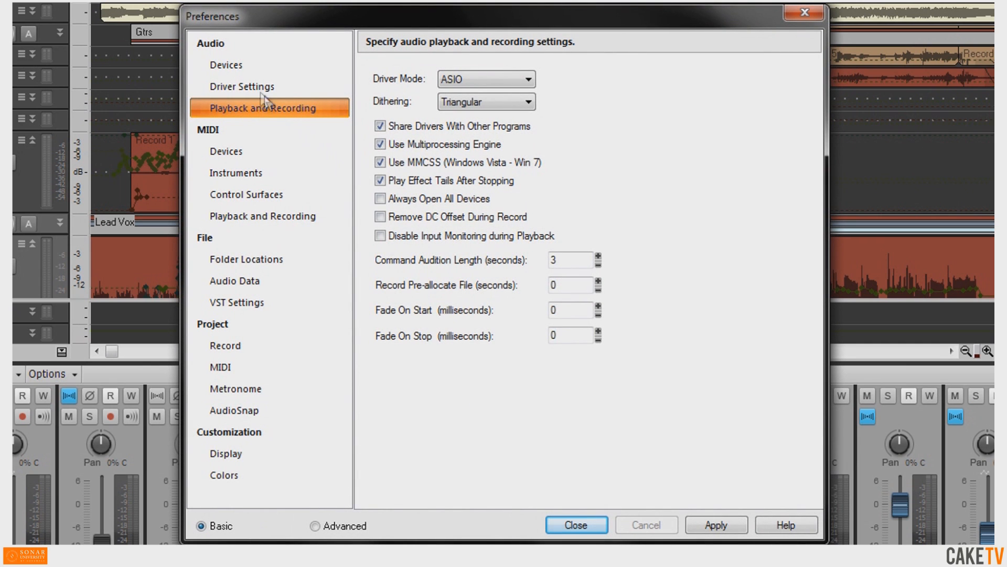
{"action": "left_click", "coordinate": [226, 64]}
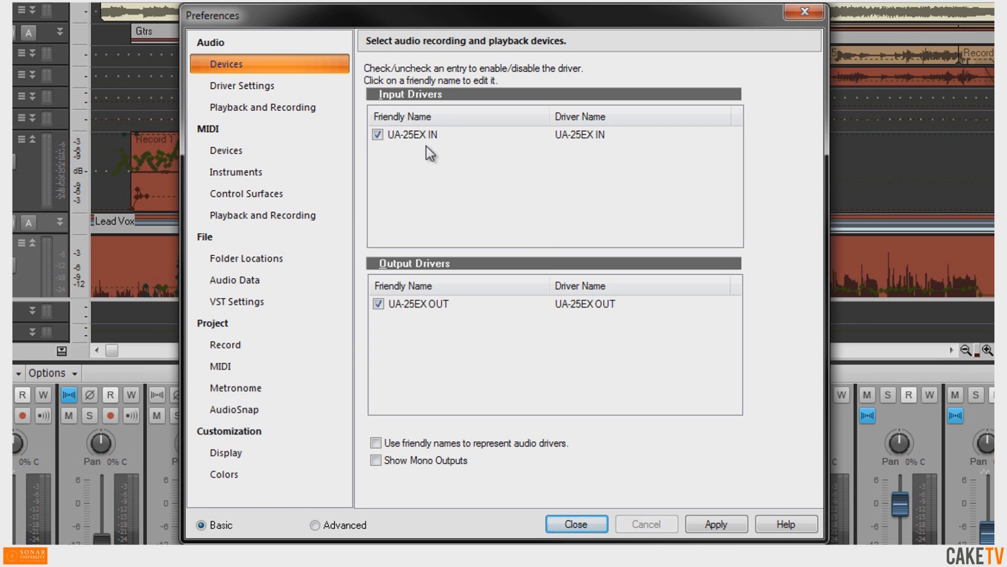
{"action": "mouse_move", "coordinate": [420, 158]}
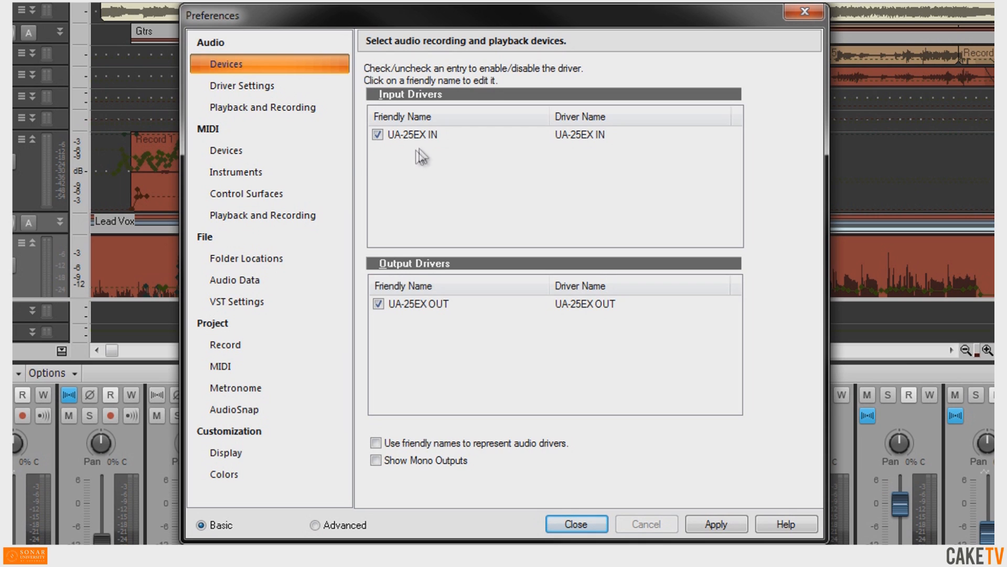
Step: Move to the Driver Settings page showing UA-25EX timing masters and ASIO latencies
{"action": "left_click", "coordinate": [242, 85]}
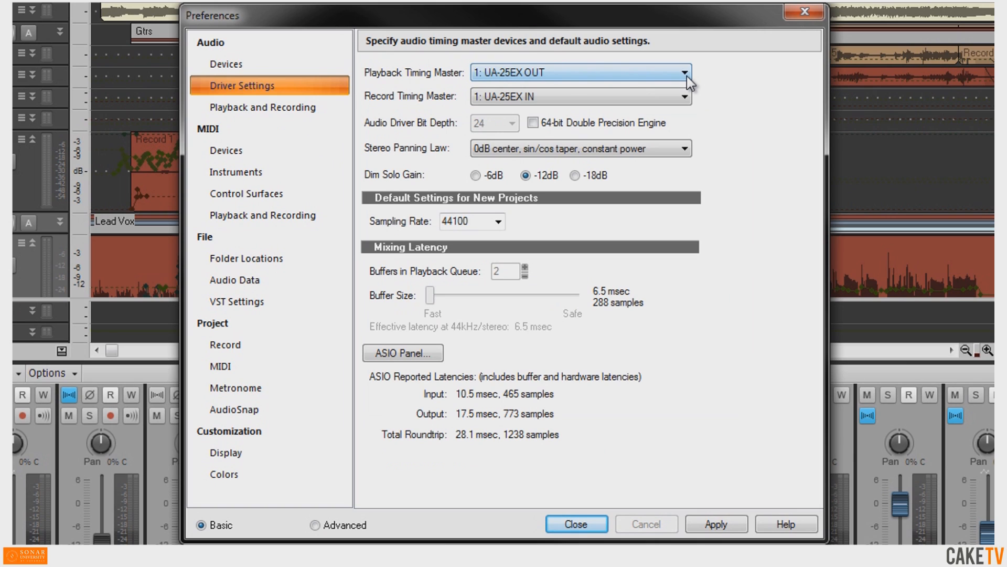
Step: Keep UA-25EX OUT as playback master and select UA-25EX IN as record timing master
{"action": "left_click", "coordinate": [683, 73]}
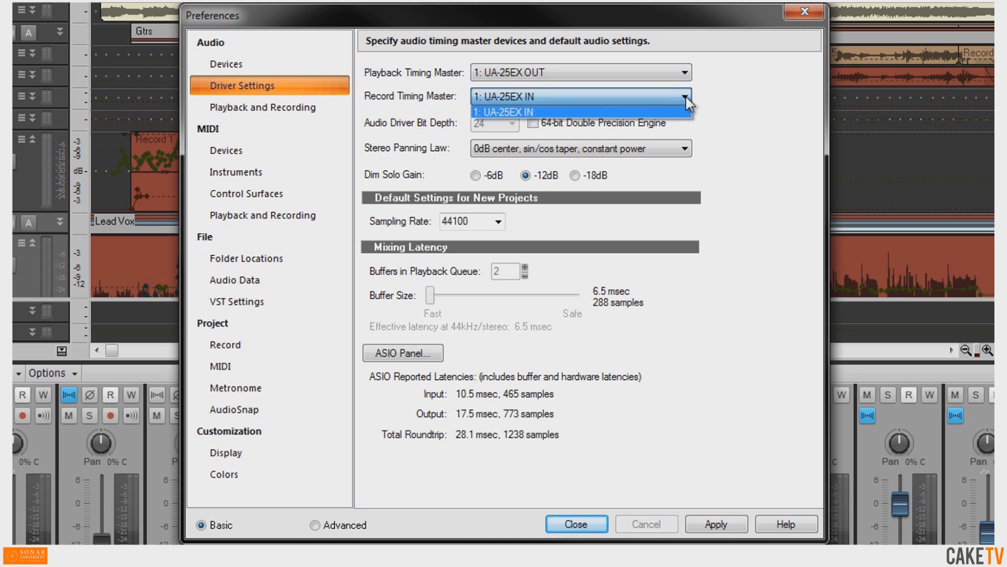
{"action": "left_click", "coordinate": [507, 111]}
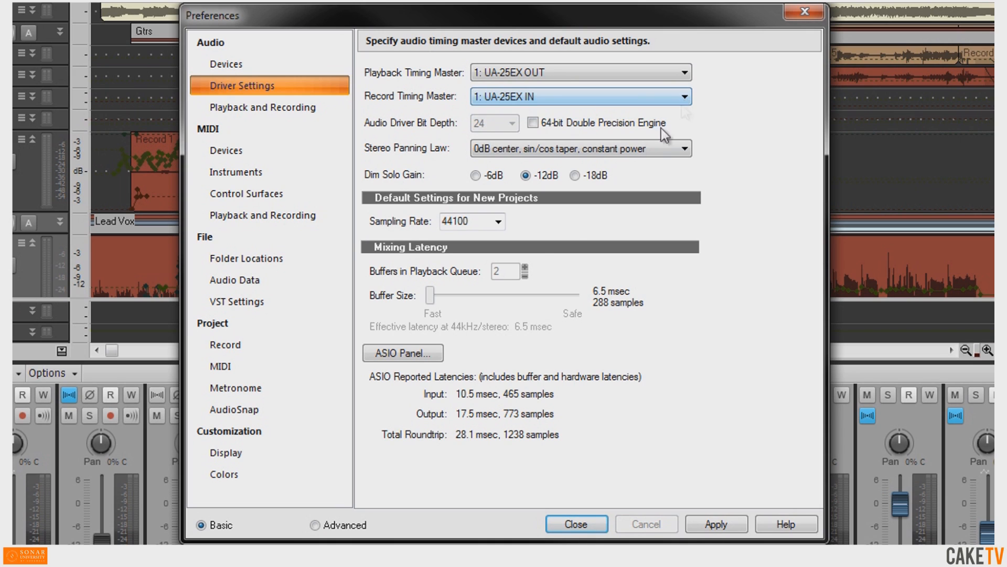
Step: Set the UA-25EX ASIO buffer to 6 (192 samples), confirm it, and close Preferences
{"action": "left_click", "coordinate": [402, 353]}
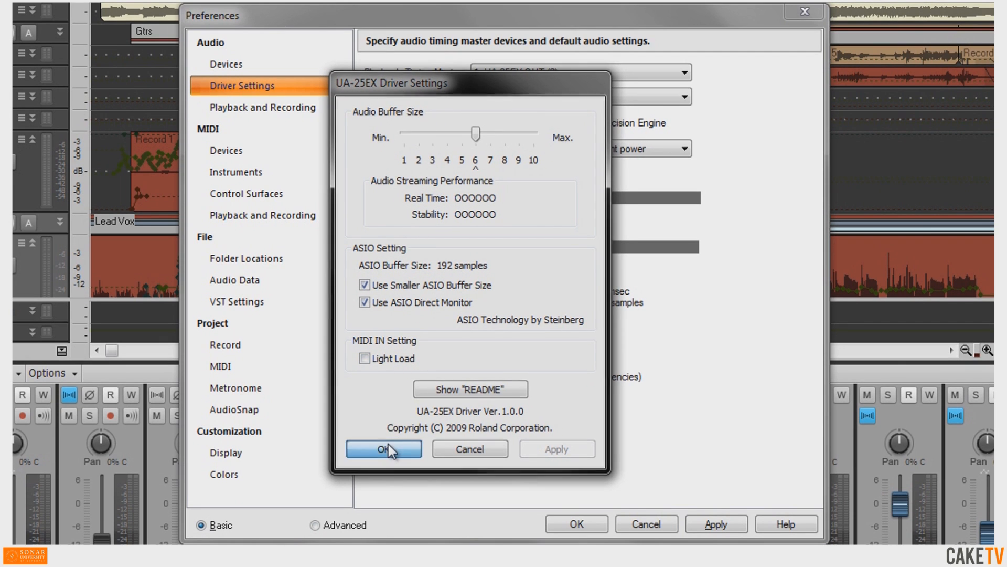
{"action": "left_click", "coordinate": [383, 448]}
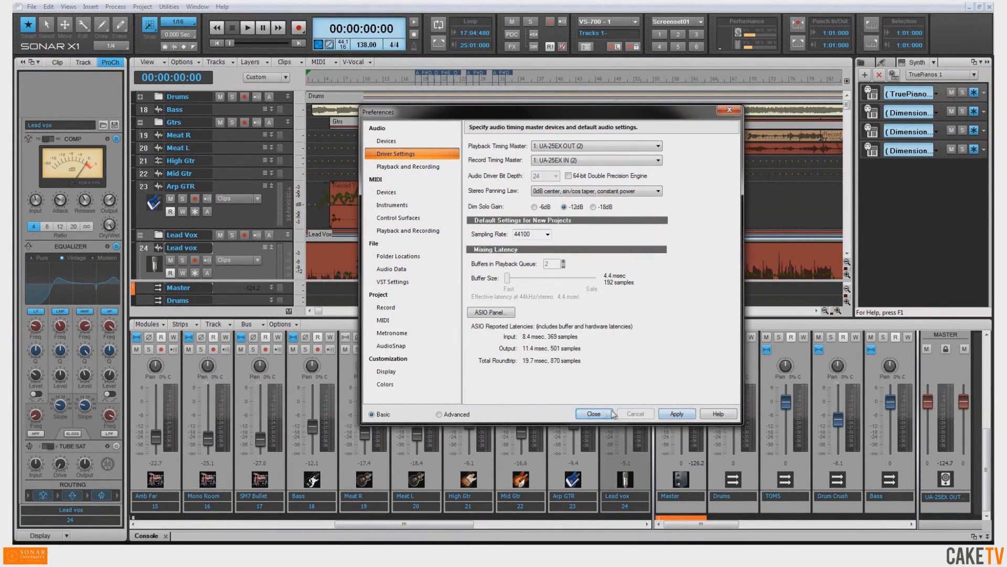
{"action": "left_click", "coordinate": [592, 413]}
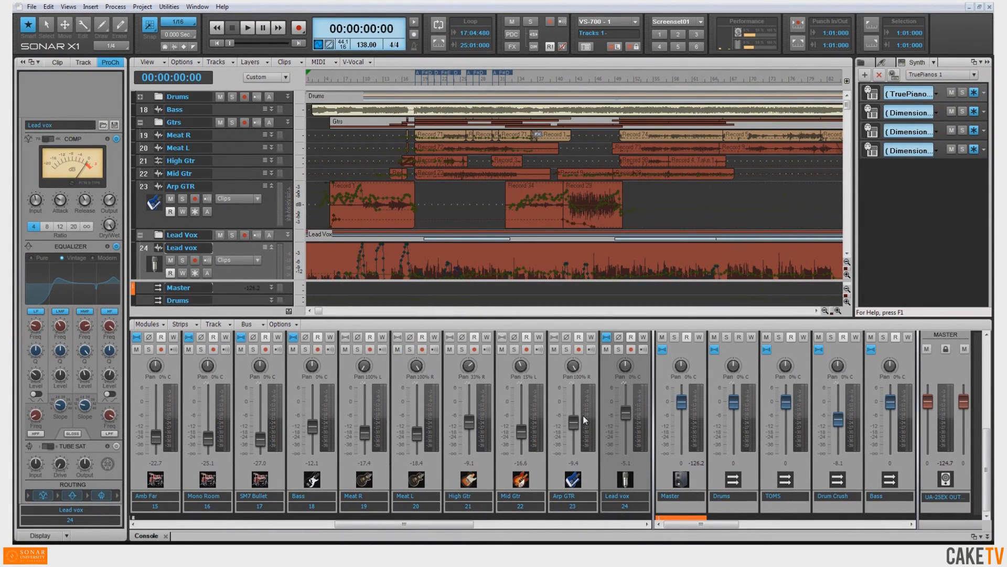